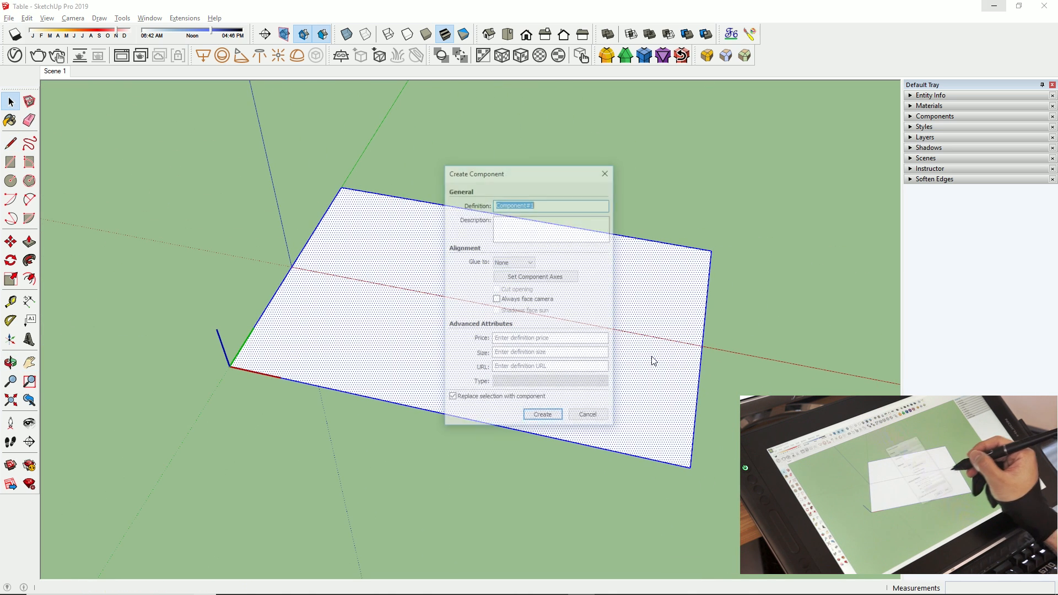
# - Confirm Create to make the tabletop rectangle a component
pyautogui.click(543, 414)
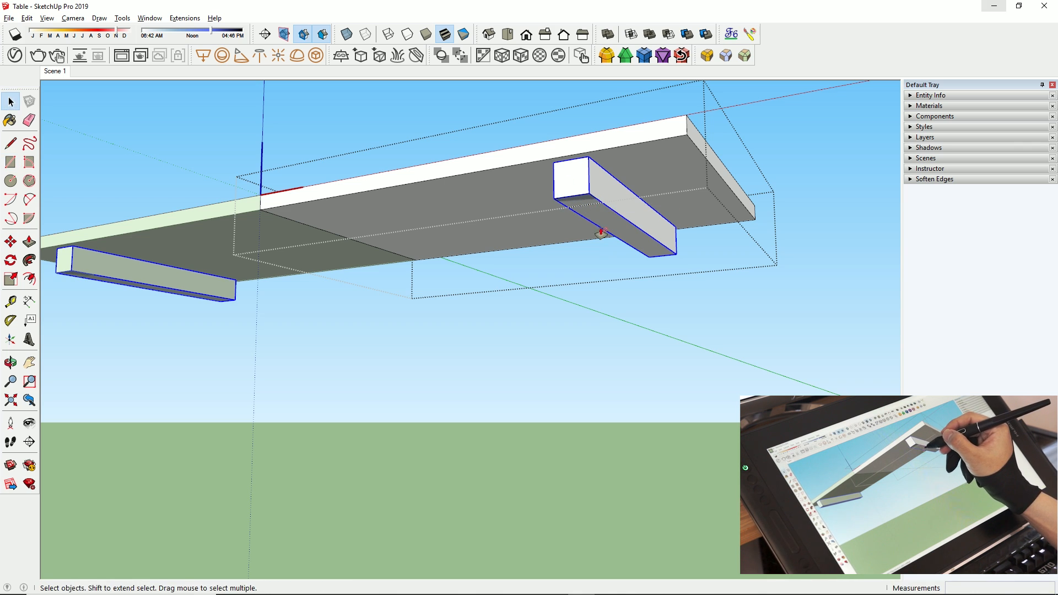
# - Pull two legs down from the cross-rails to full length
pyautogui.moveTo(574, 202); pyautogui.dragTo(586, 344)
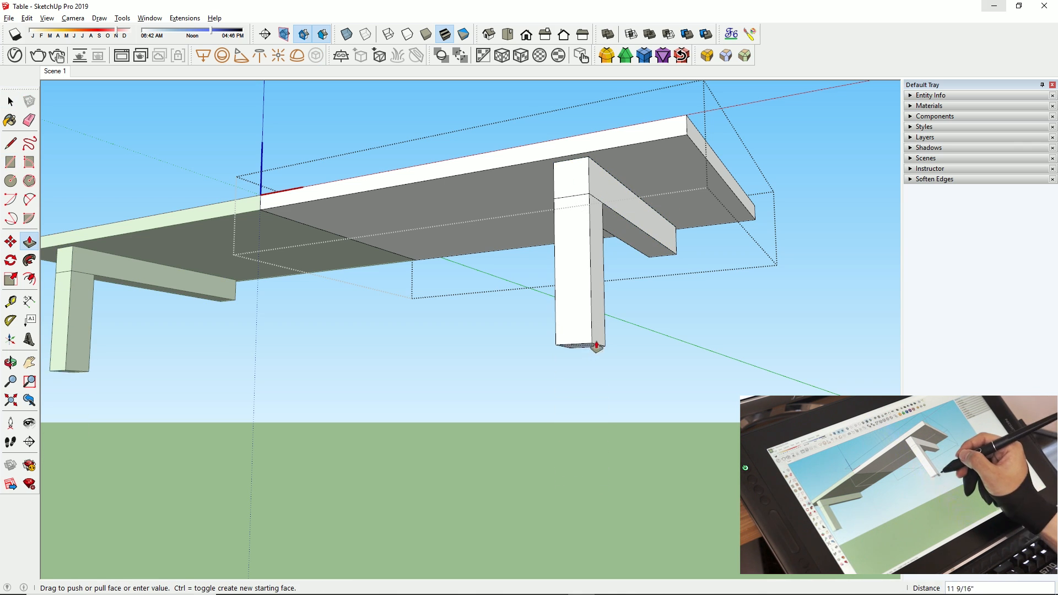
pyautogui.moveTo(591, 344); pyautogui.dragTo(581, 415)
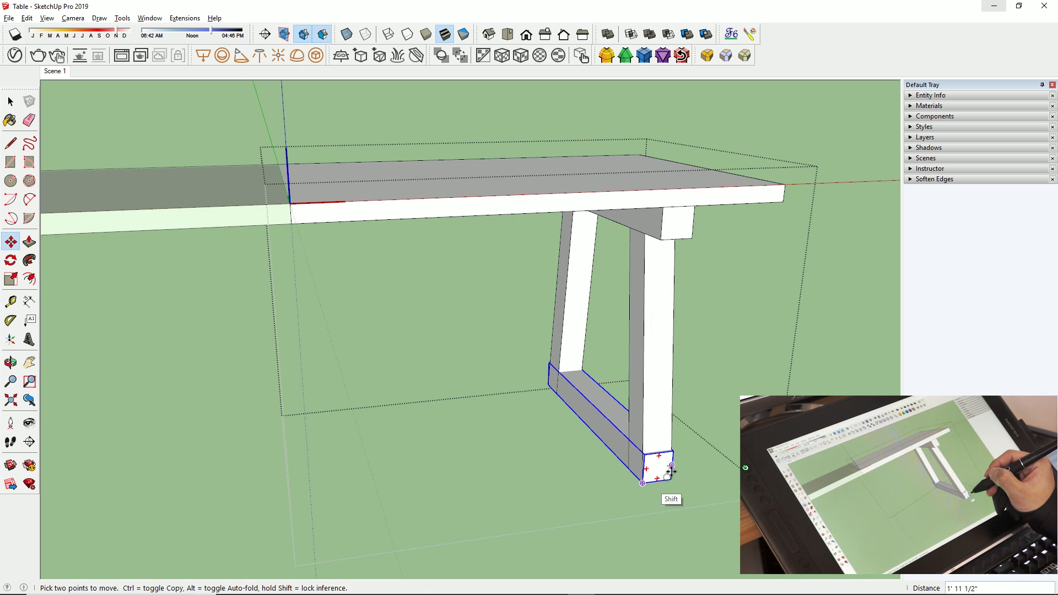
# - Open the foot piece's context menu and select its end face
pyautogui.rightClick(643, 476)
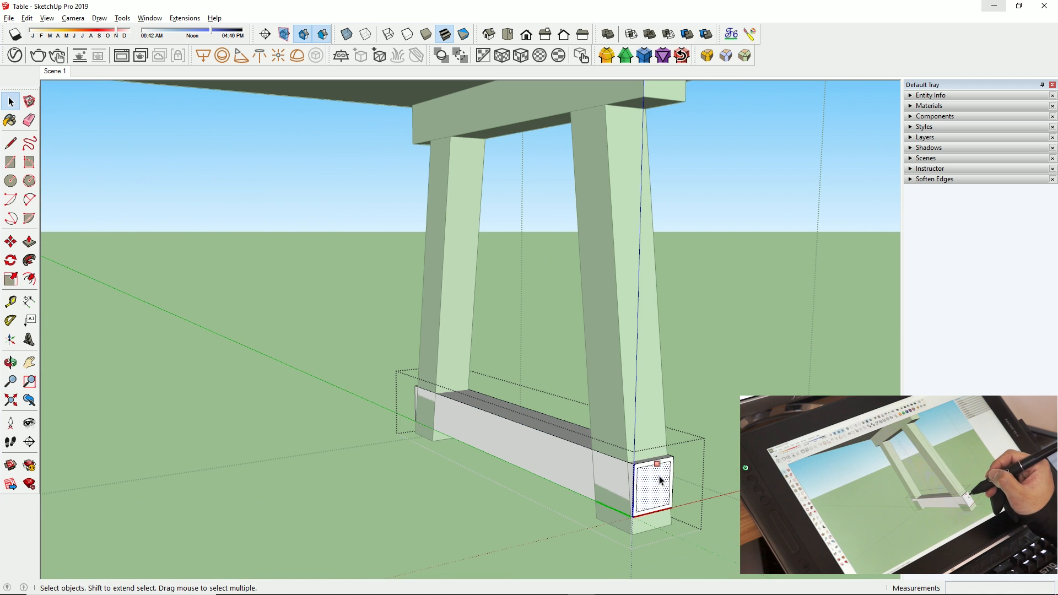
pyautogui.click(10, 381)
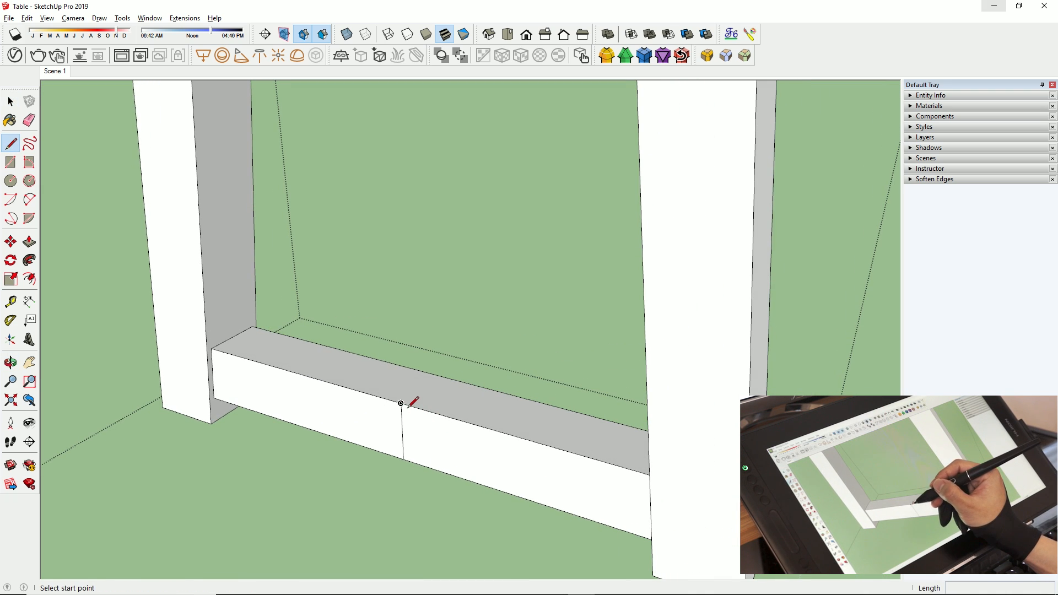
# - Draw a midpoint edge on the stretcher and a small rectangle on the upper cross-rail
pyautogui.click(402, 404)
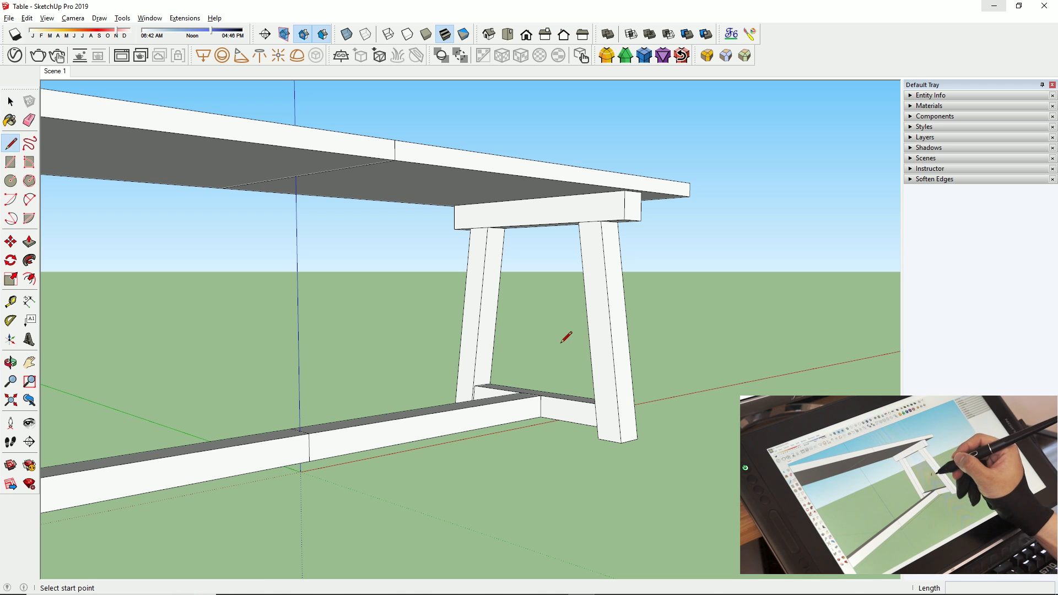
pyautogui.click(530, 198)
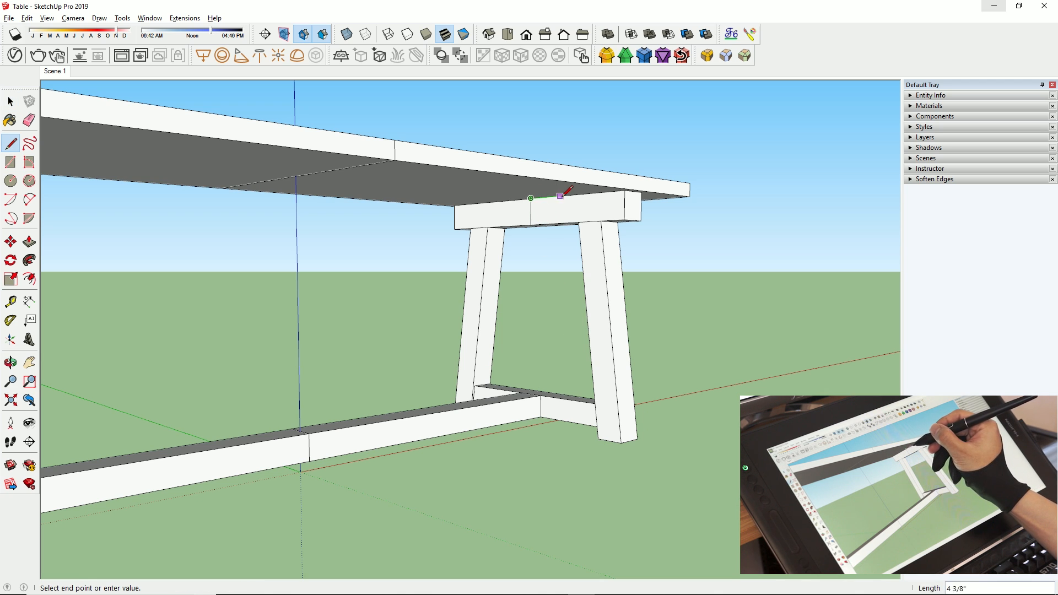
pyautogui.click(9, 239)
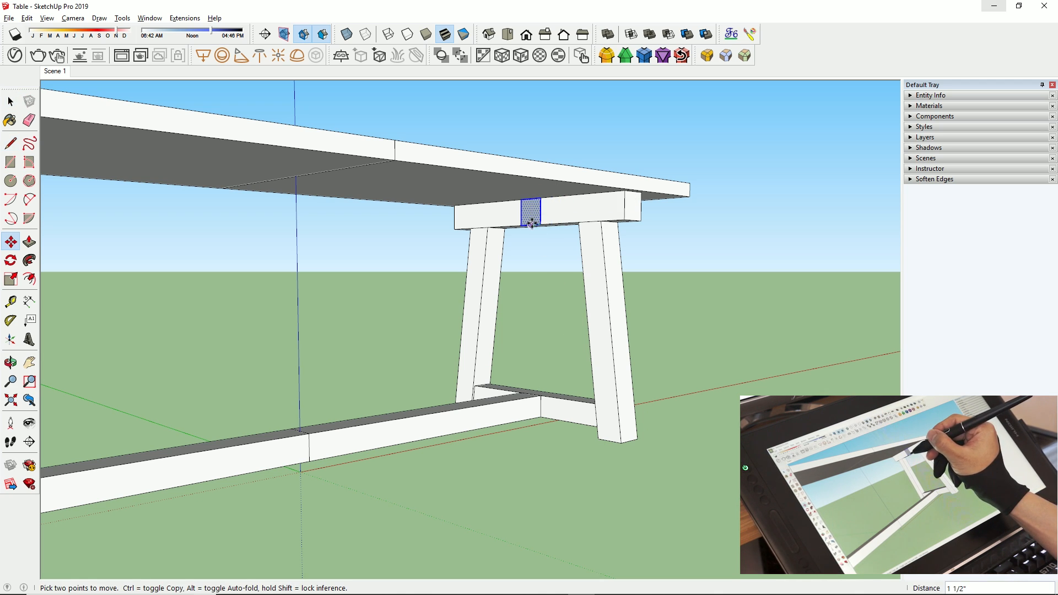
pyautogui.click(9, 144)
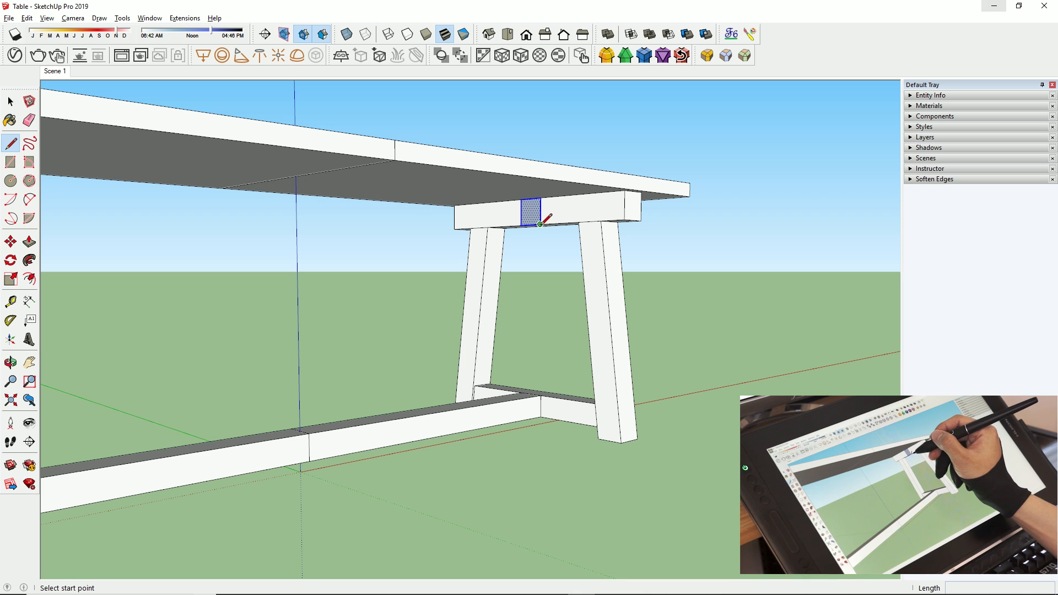
pyautogui.click(10, 258)
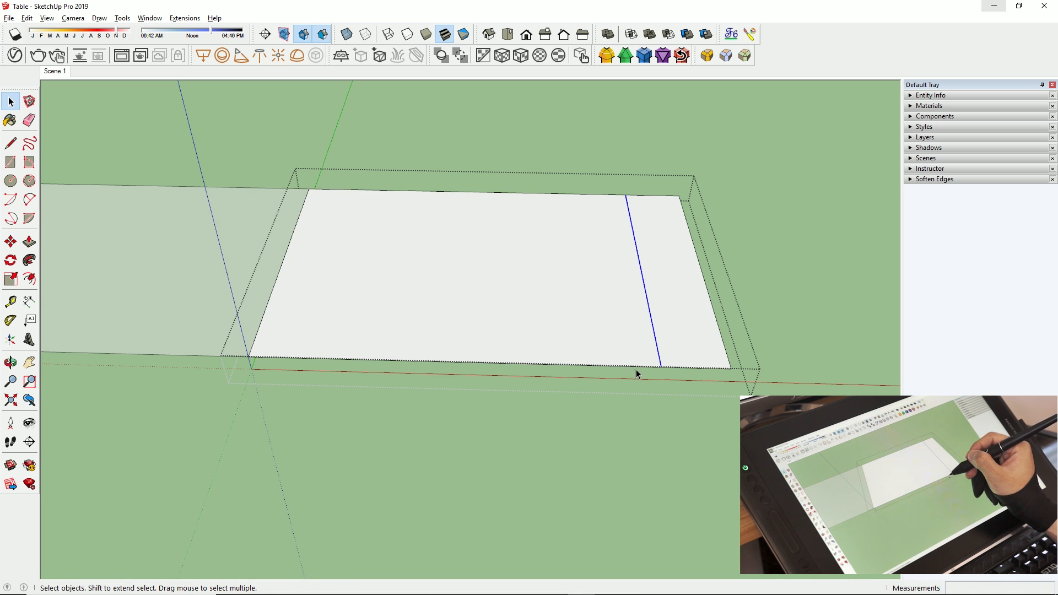
# - Move the tabletop dividing line and finish the planks, braces and stretcher
pyautogui.click(10, 240)
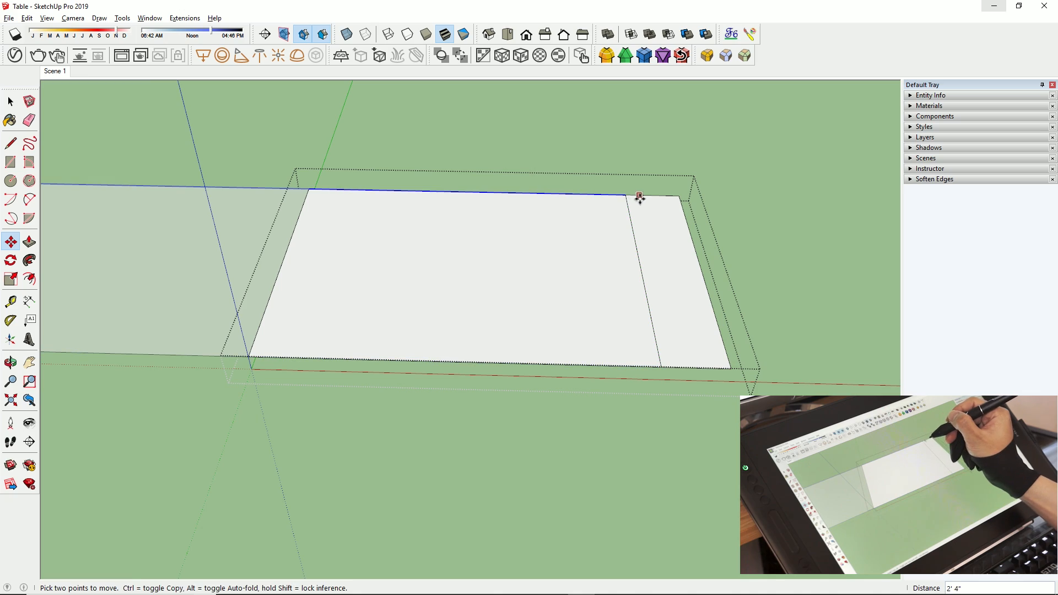
pyautogui.click(11, 100)
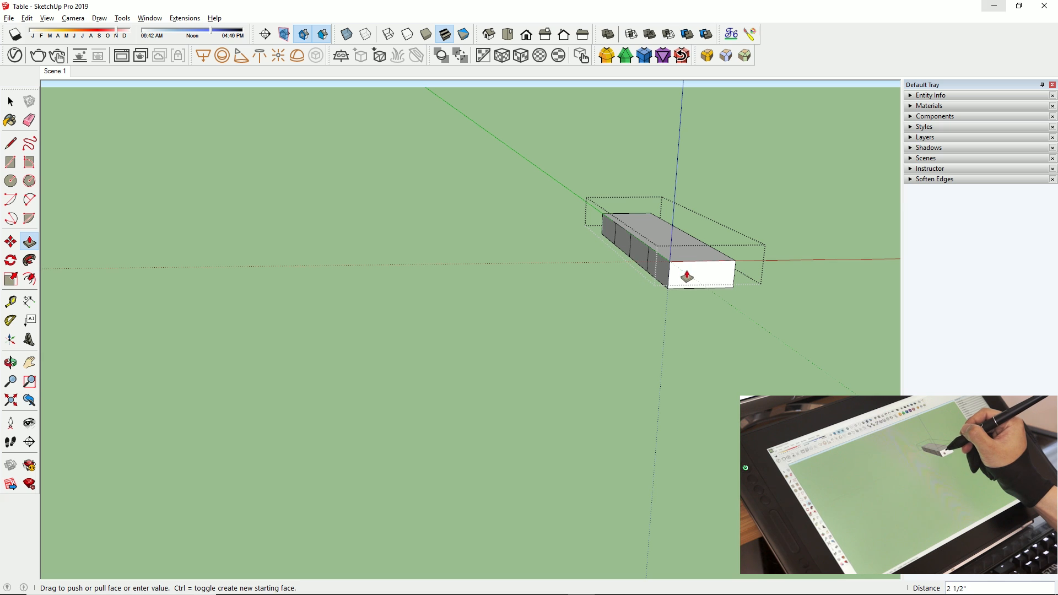
pyautogui.click(29, 120)
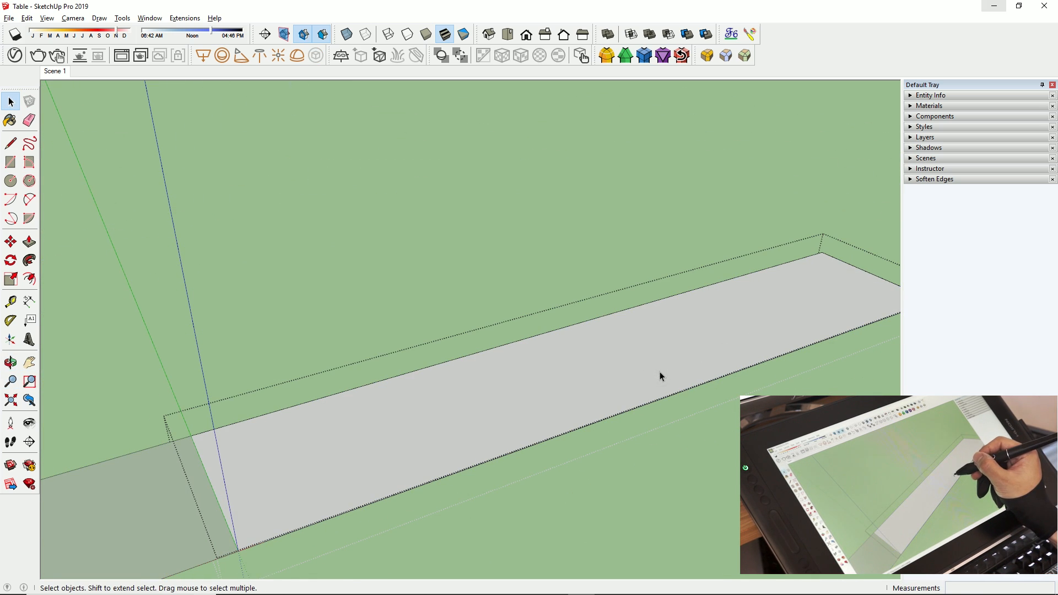
pyautogui.click(27, 241)
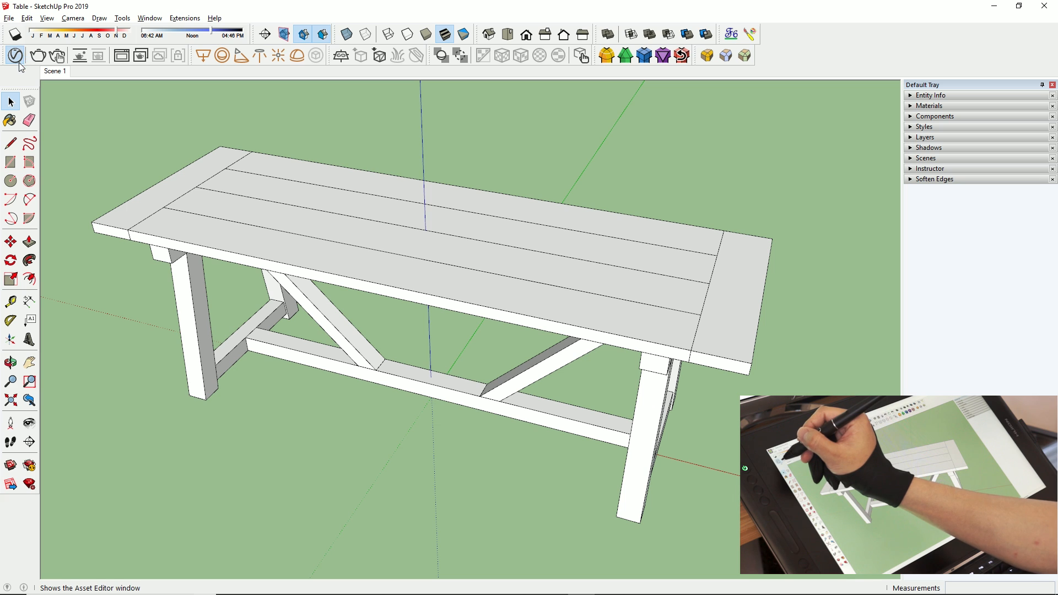
# - Apply Laminate_D02_120cm from the V-Ray material library to a long board
pyautogui.click(12, 54)
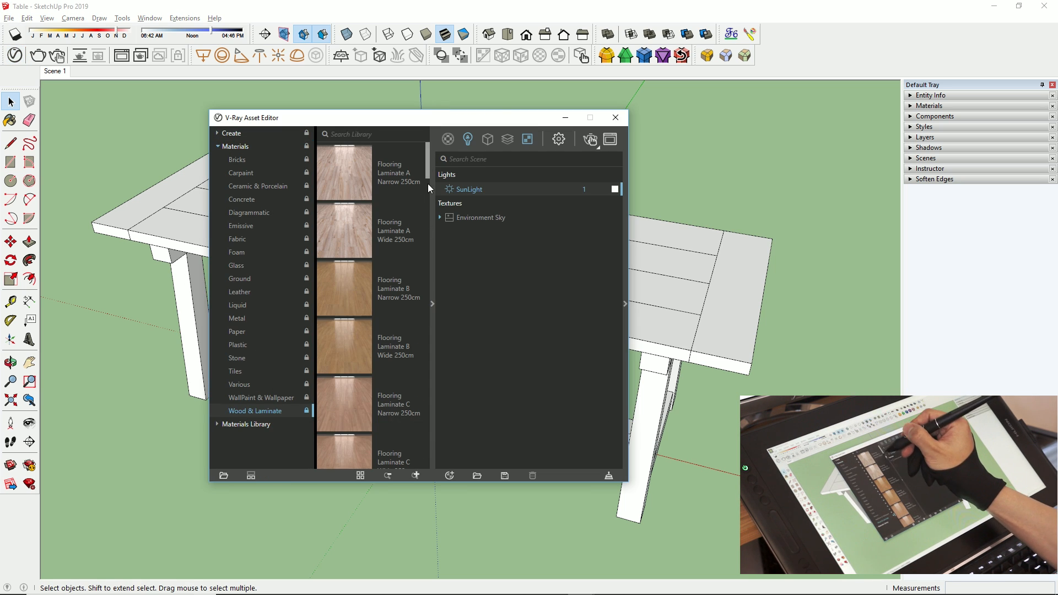
pyautogui.rightClick(343, 211)
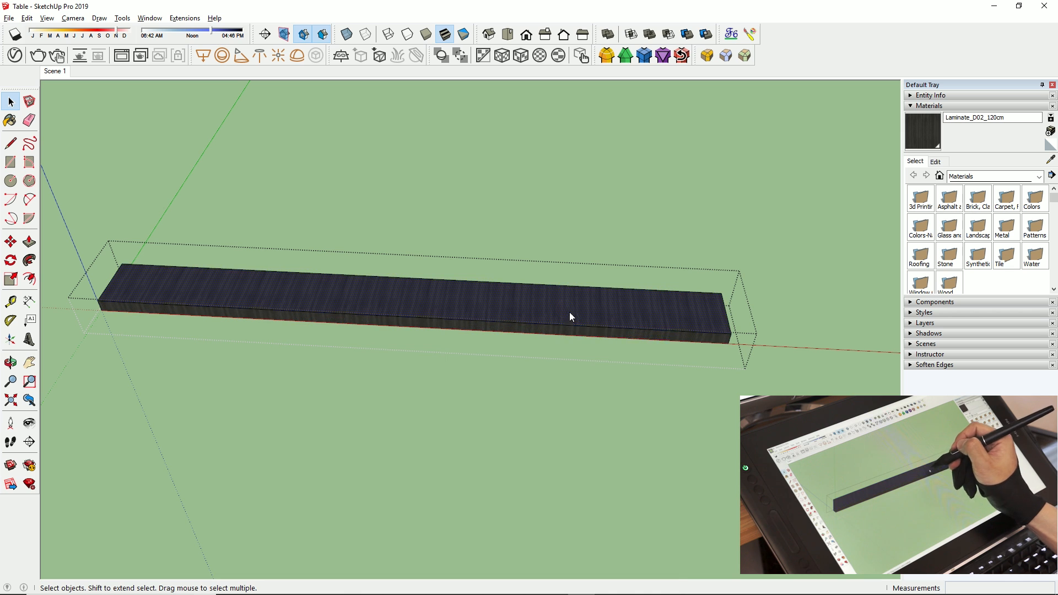
# - Paint a leg and a long board with Laminate_D02_120cm
pyautogui.click(594, 309)
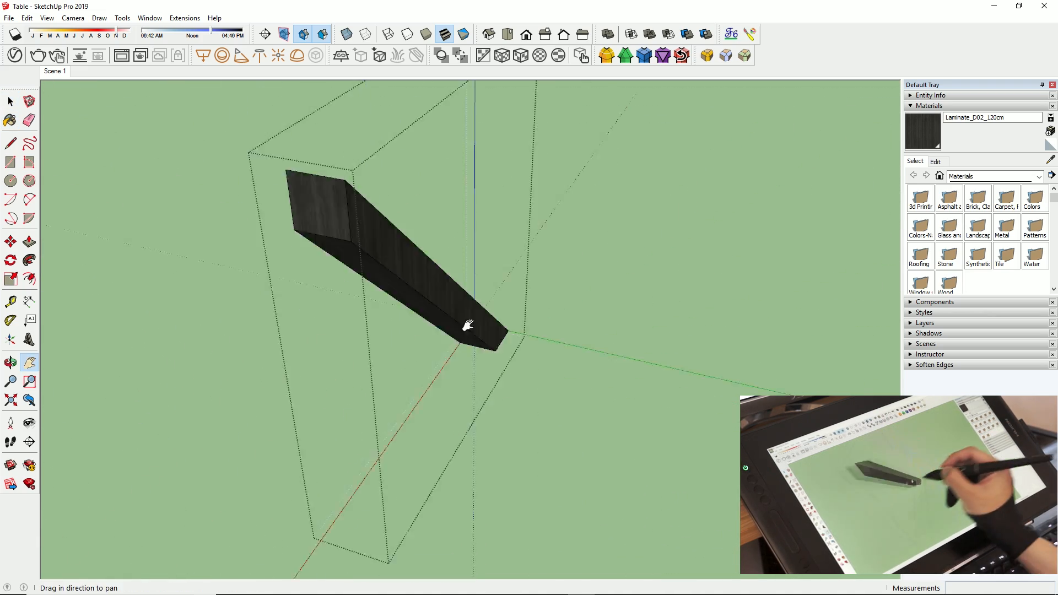
pyautogui.click(11, 361)
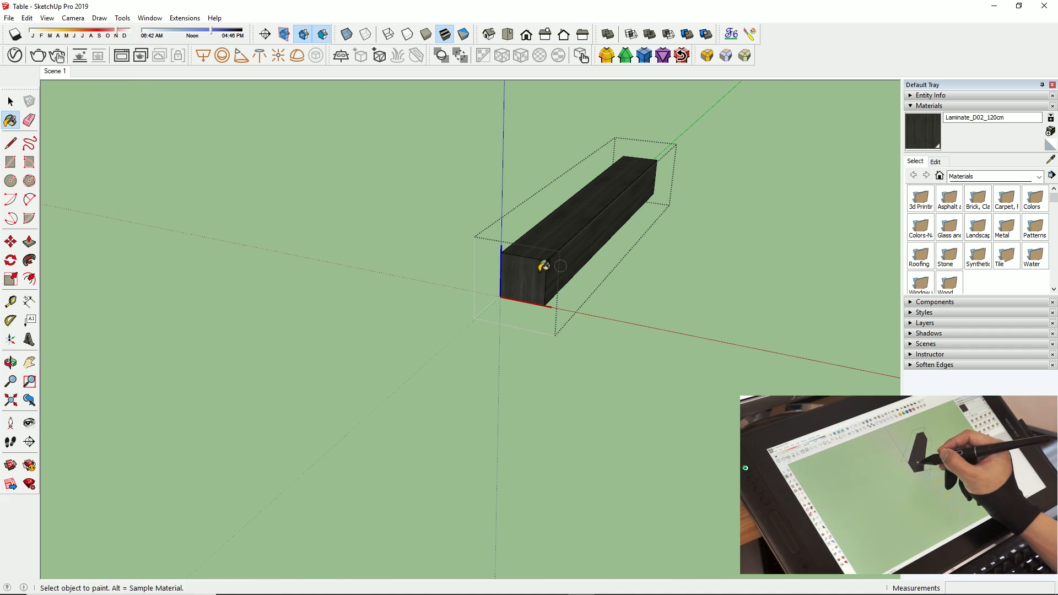
pyautogui.moveTo(539, 270); pyautogui.dragTo(499, 162)
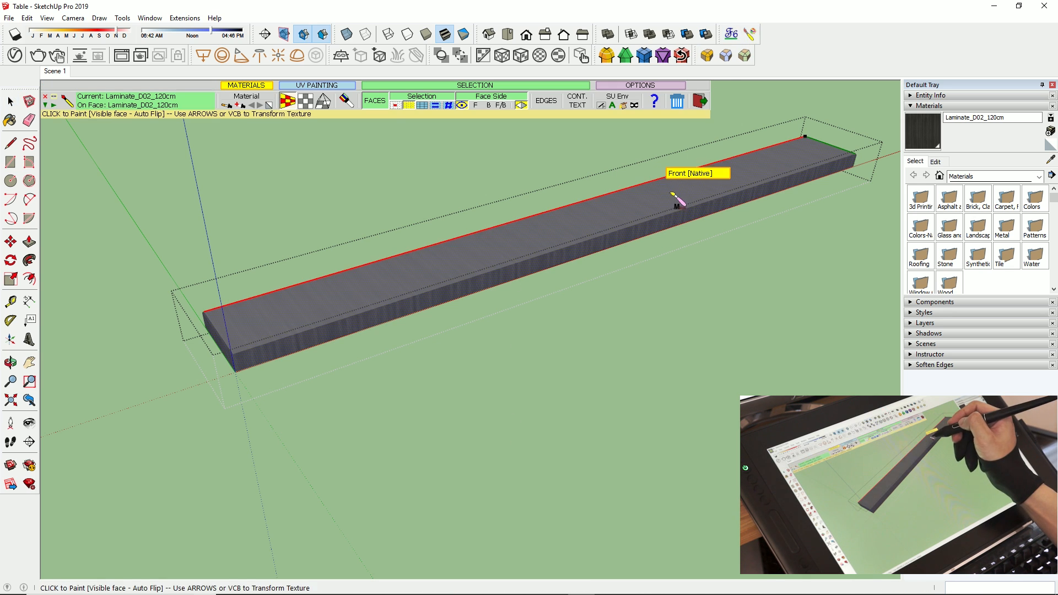
# - Paint the remaining board faces with Laminate_D02_120cm using ThruPaint
pyautogui.click(523, 131)
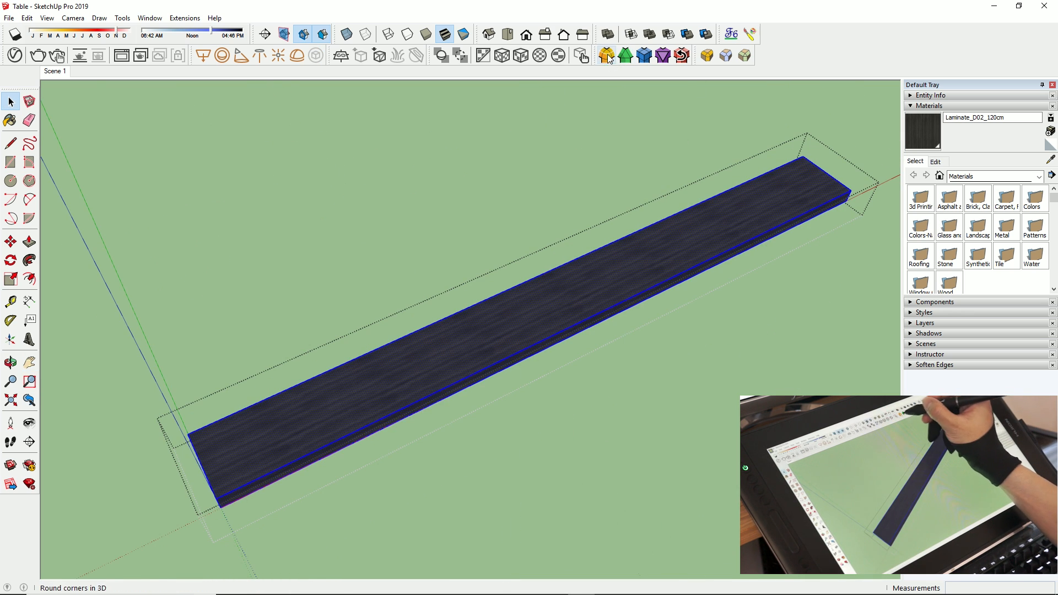
pyautogui.click(606, 55)
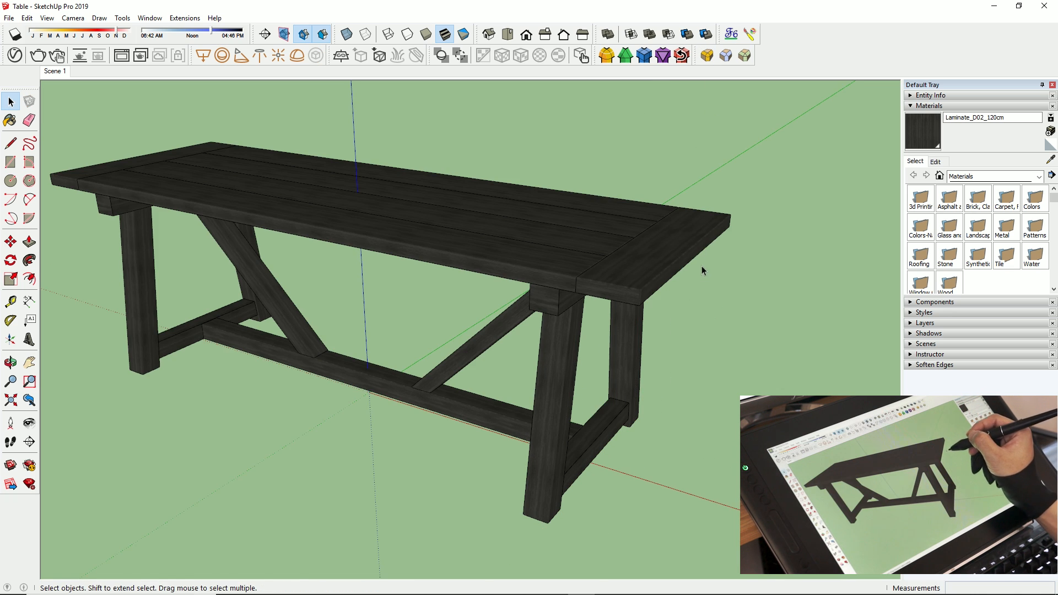
pyautogui.press('ctrl')
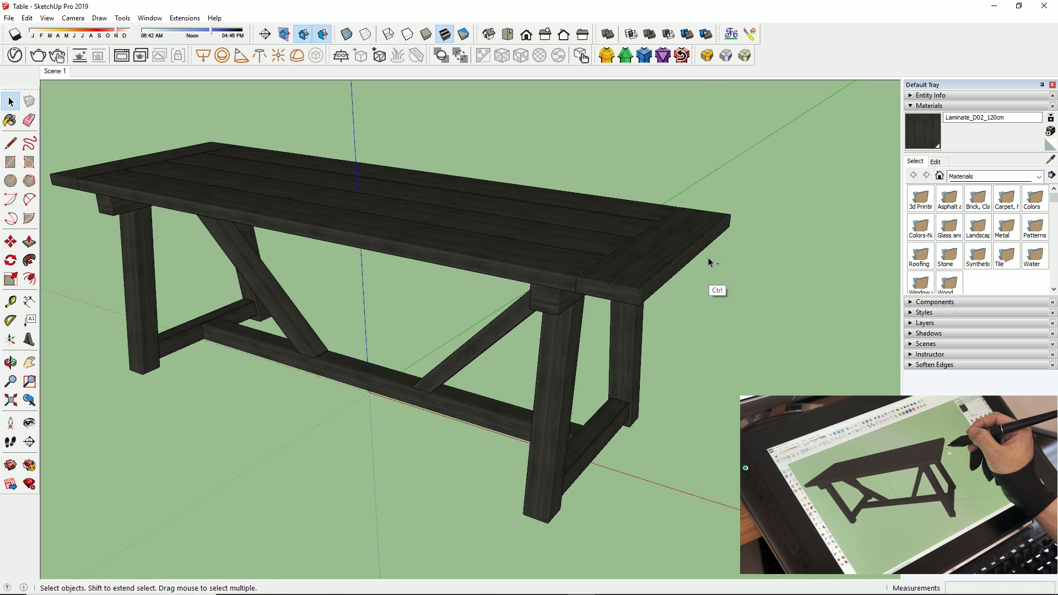